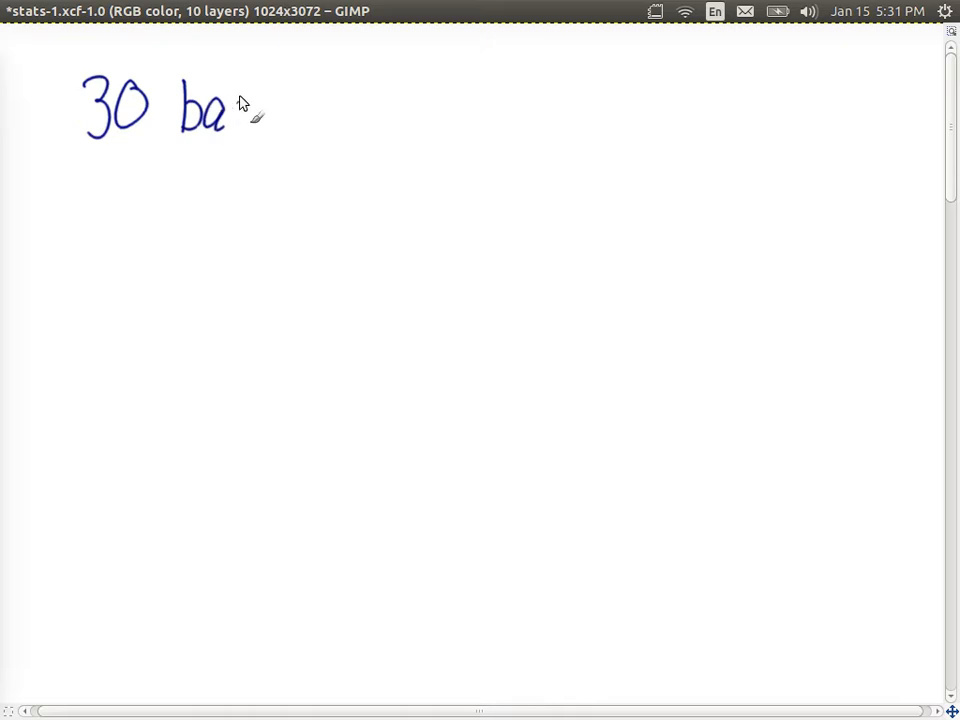
Handwrite '30 balls' then '5 boxes' with the Paintbrush across the canvas top.
left_click_drag(224, 114, 280, 130)
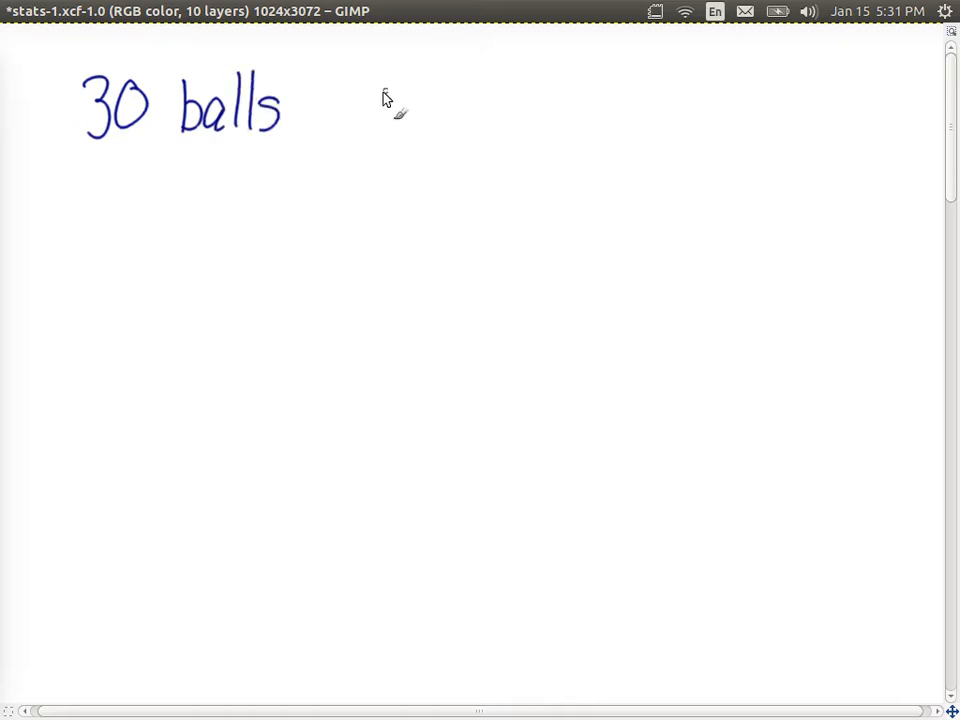
left_click_drag(376, 110, 460, 110)
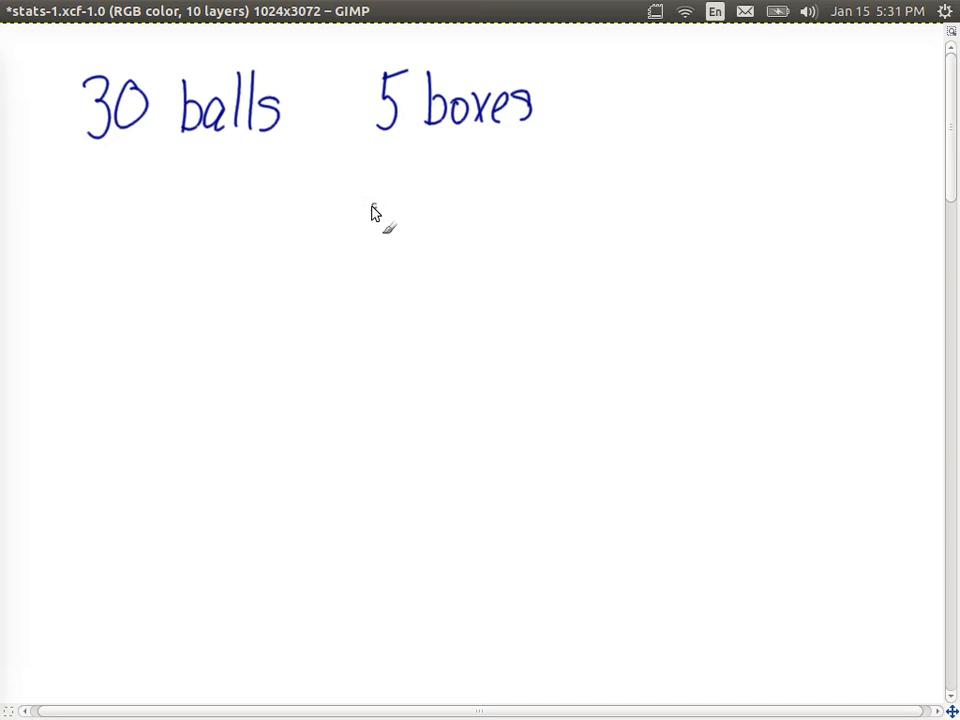
mouse_move(490, 164)
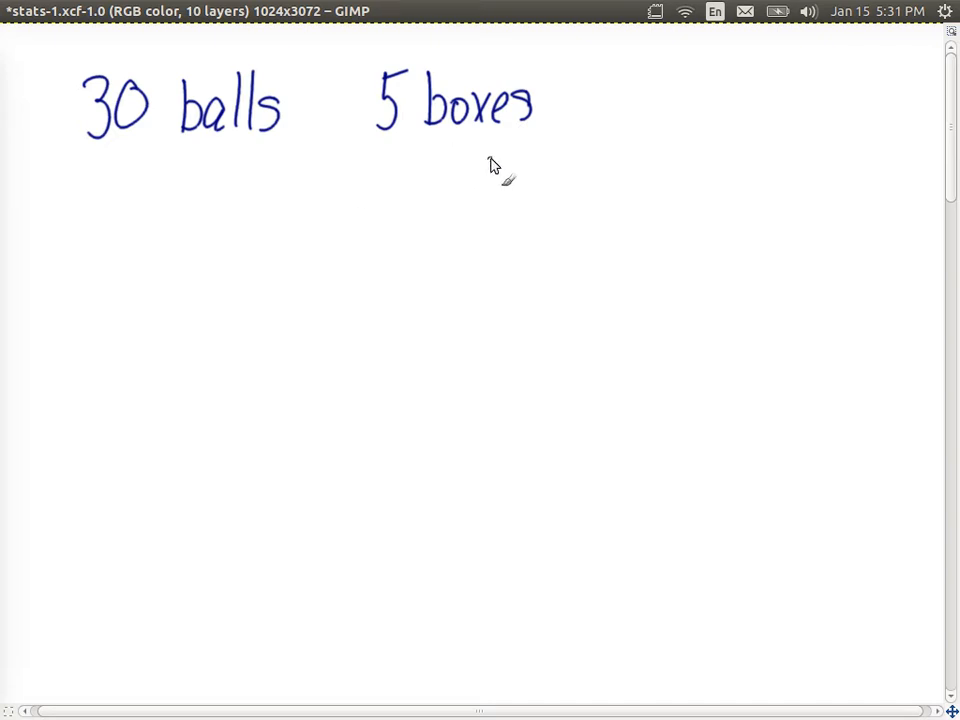
mouse_move(664, 92)
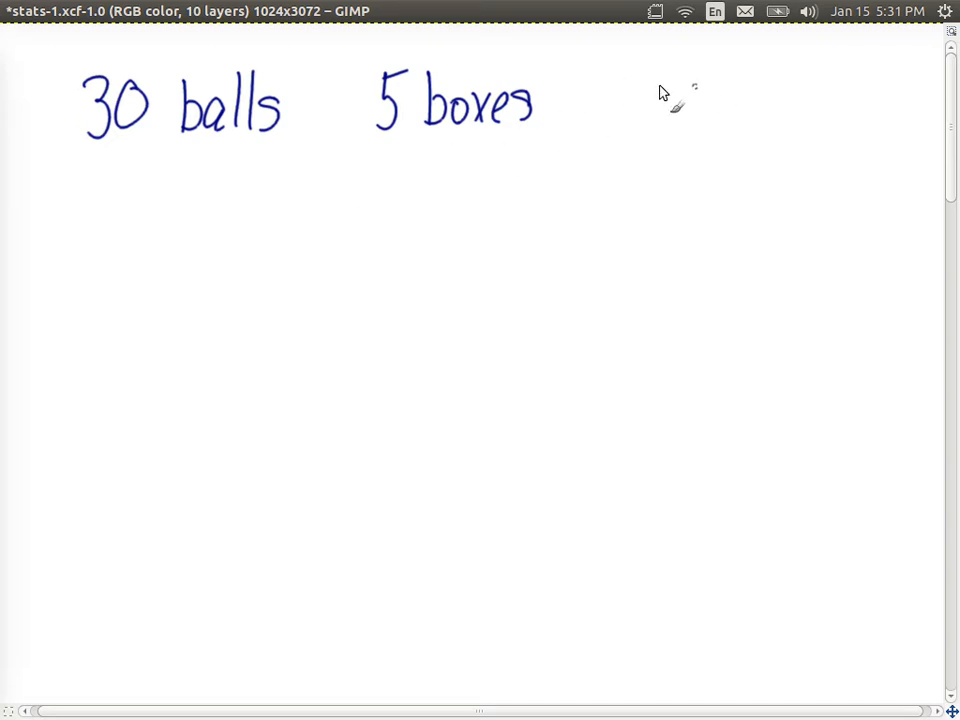
Handwrite the fraction 30/5 followed by '= 6 balls/box' at the top right.
left_click_drag(644, 76, 696, 136)
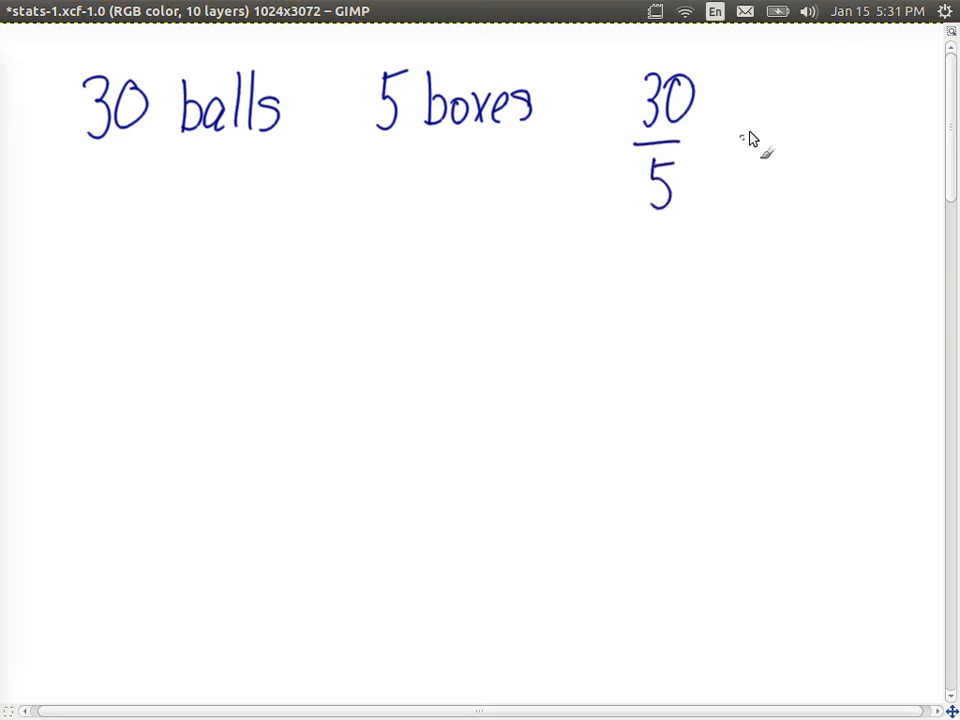
left_click_drag(710, 130, 764, 130)
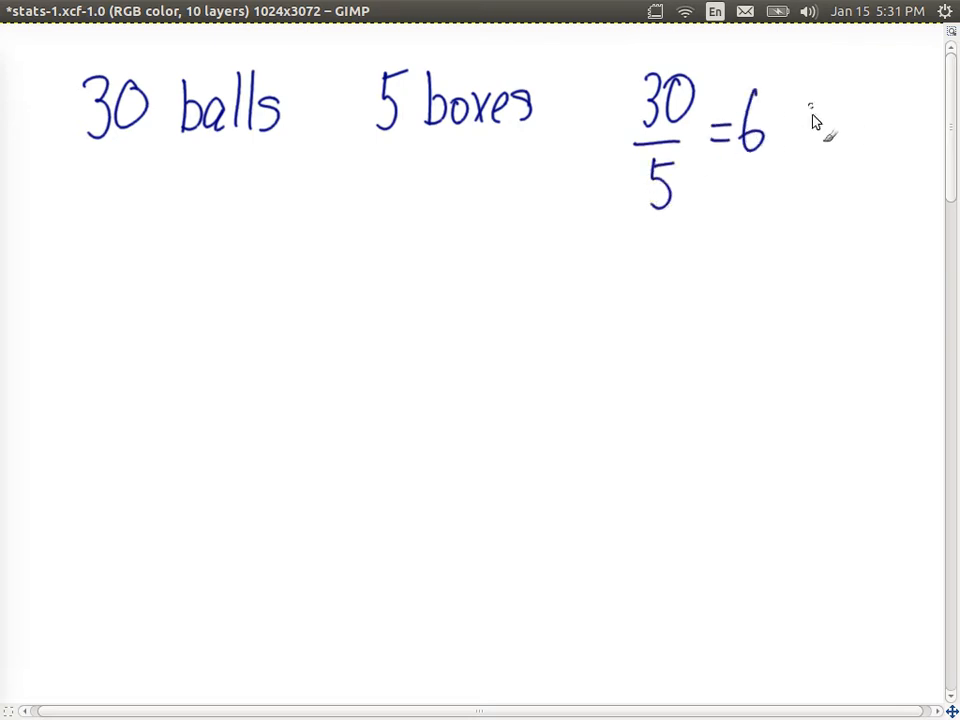
left_click_drag(800, 130, 876, 130)
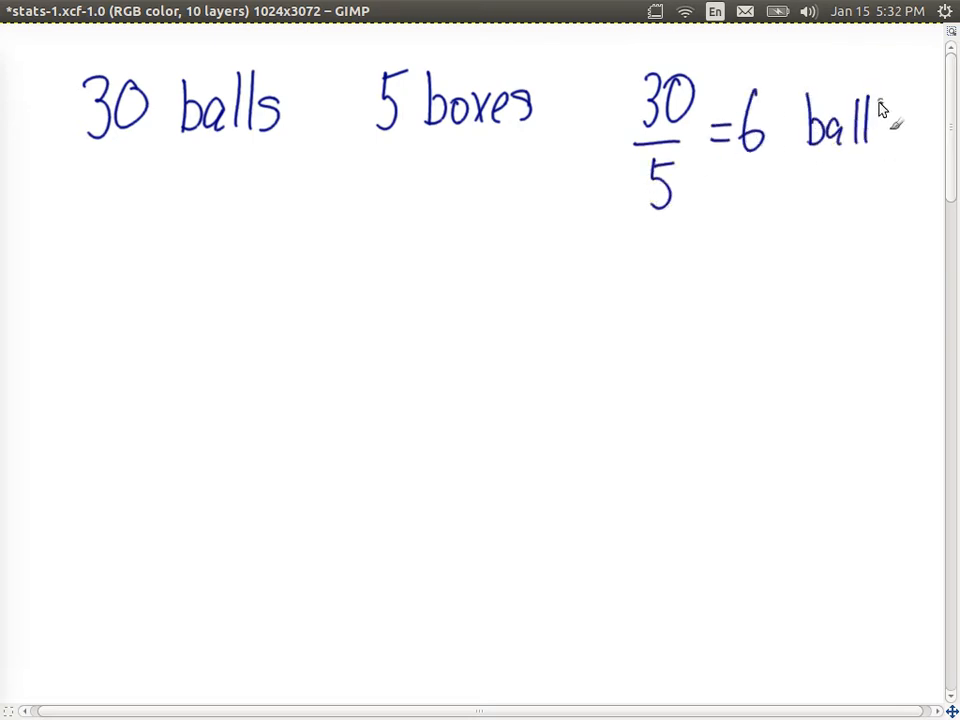
left_click_drag(876, 130, 896, 140)
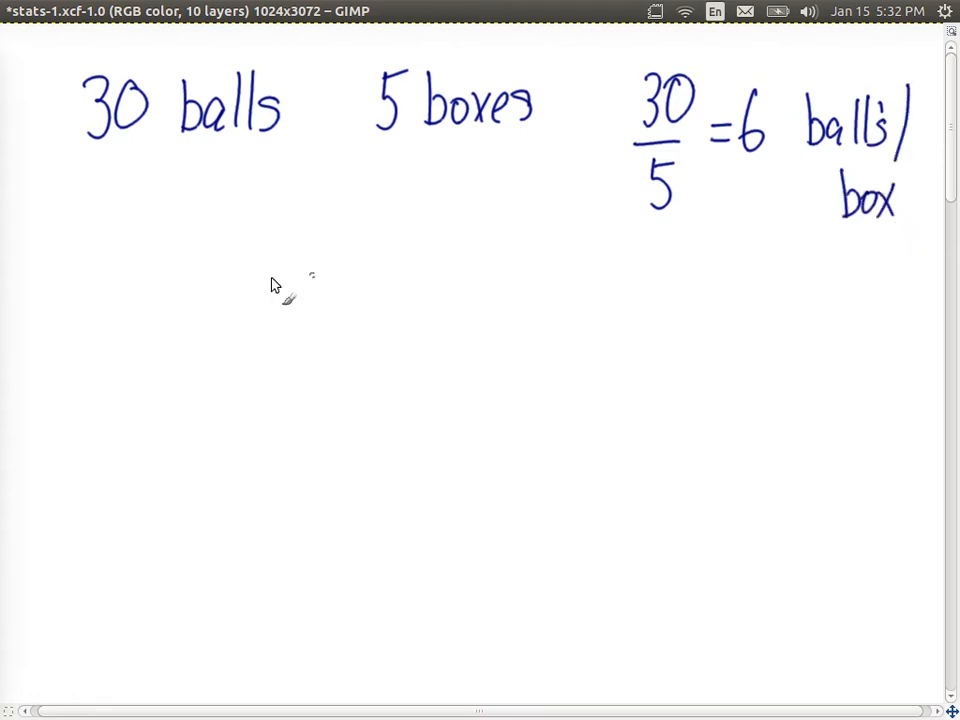
mouse_move(156, 304)
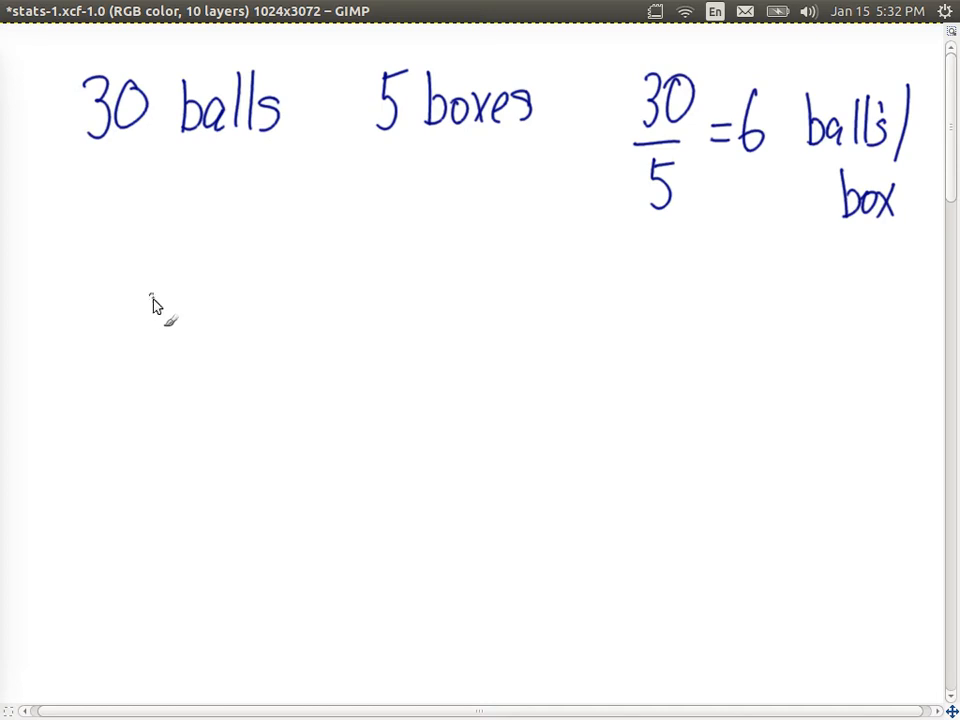
Handwrite 'n > m' on the second line and the fraction n/m to its right.
left_click_drag(150, 296, 164, 356)
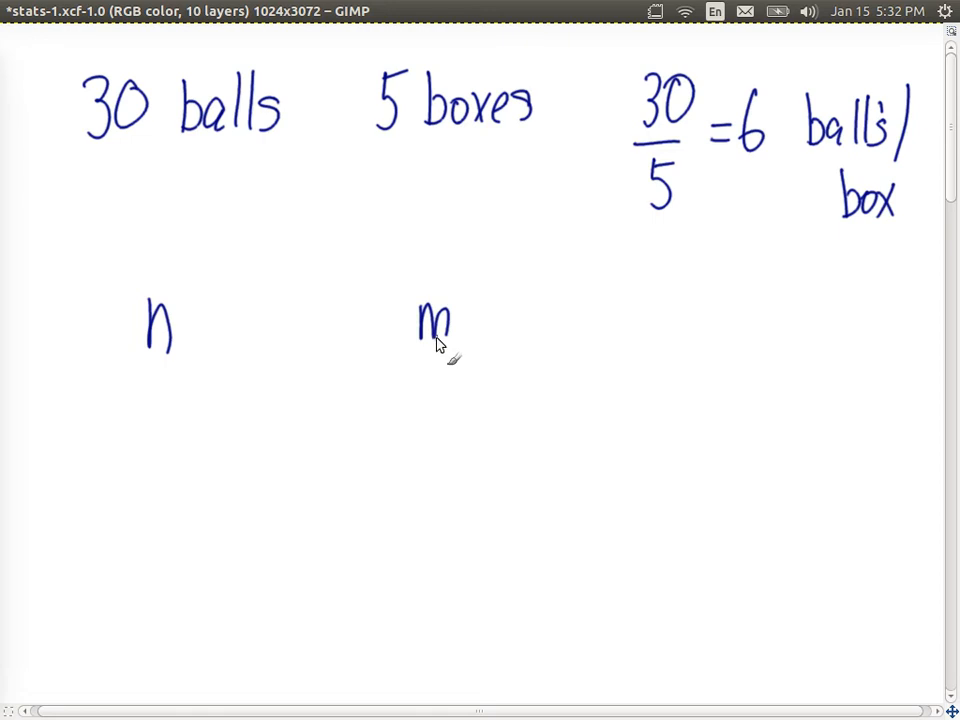
mouse_move(372, 368)
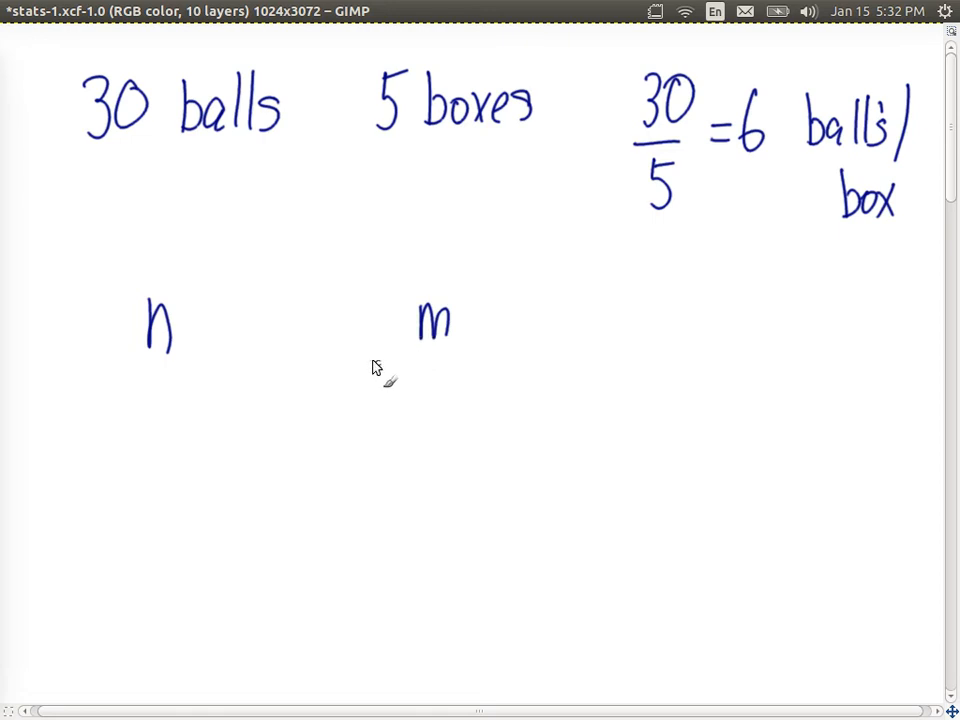
left_click_drag(284, 296, 310, 344)
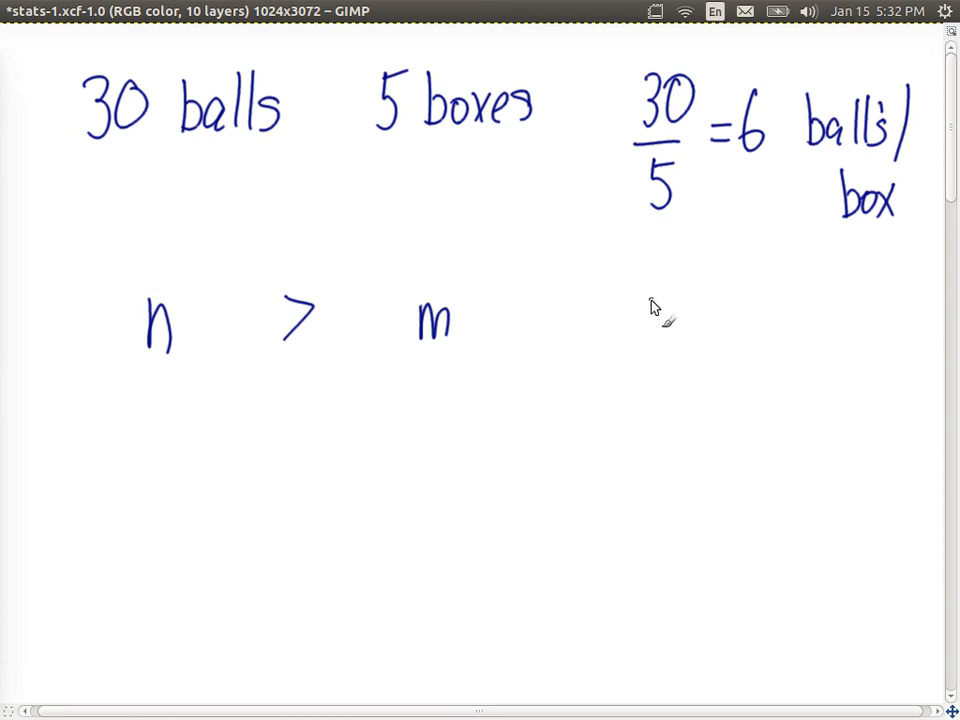
left_click_drag(644, 296, 670, 344)
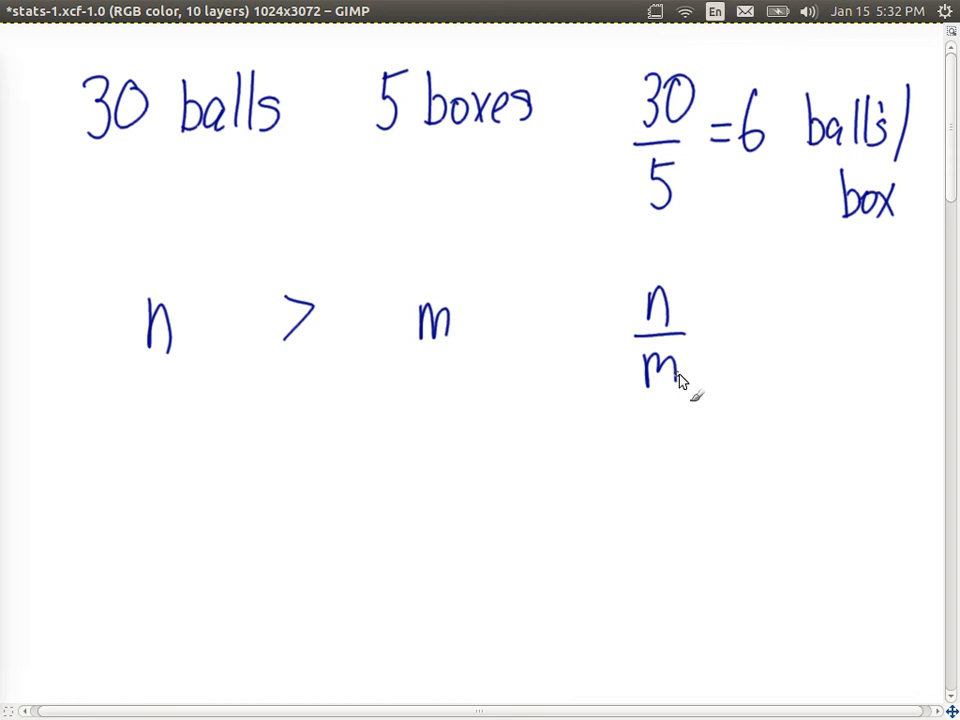
mouse_move(672, 400)
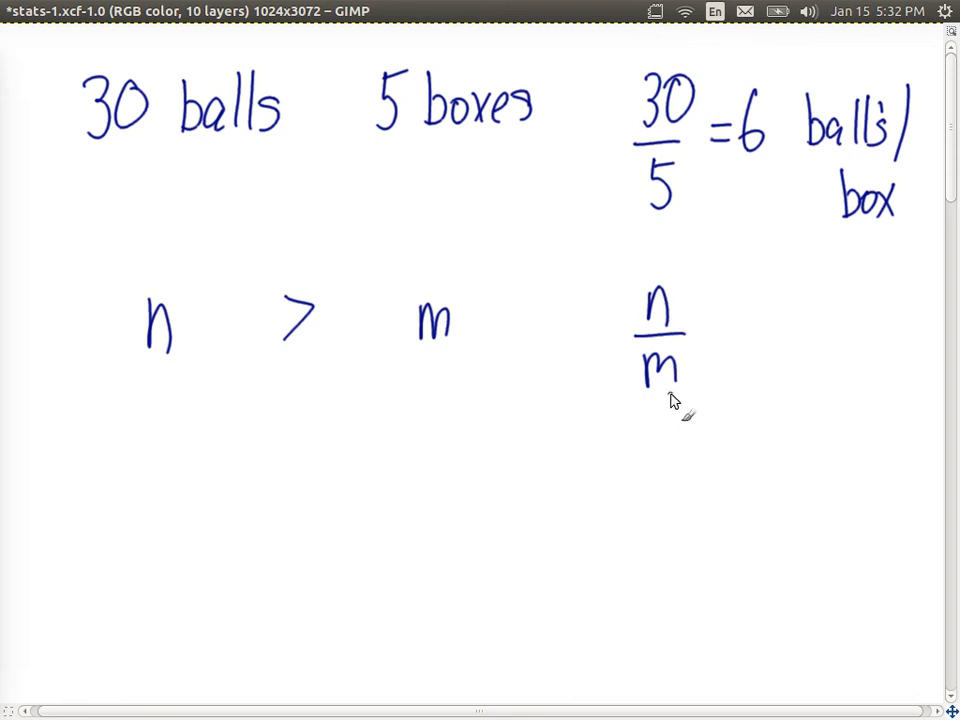